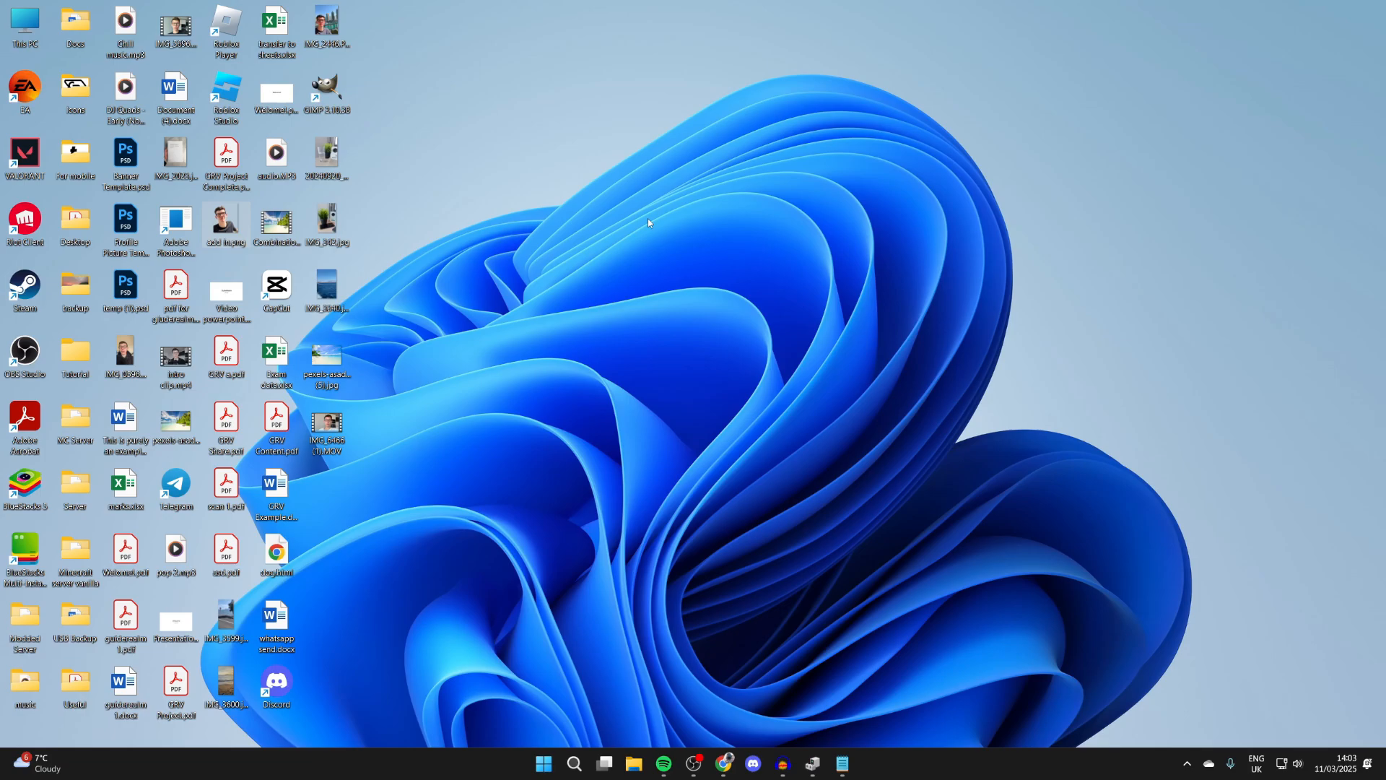
mouse_move(120, 762)
type("micro")
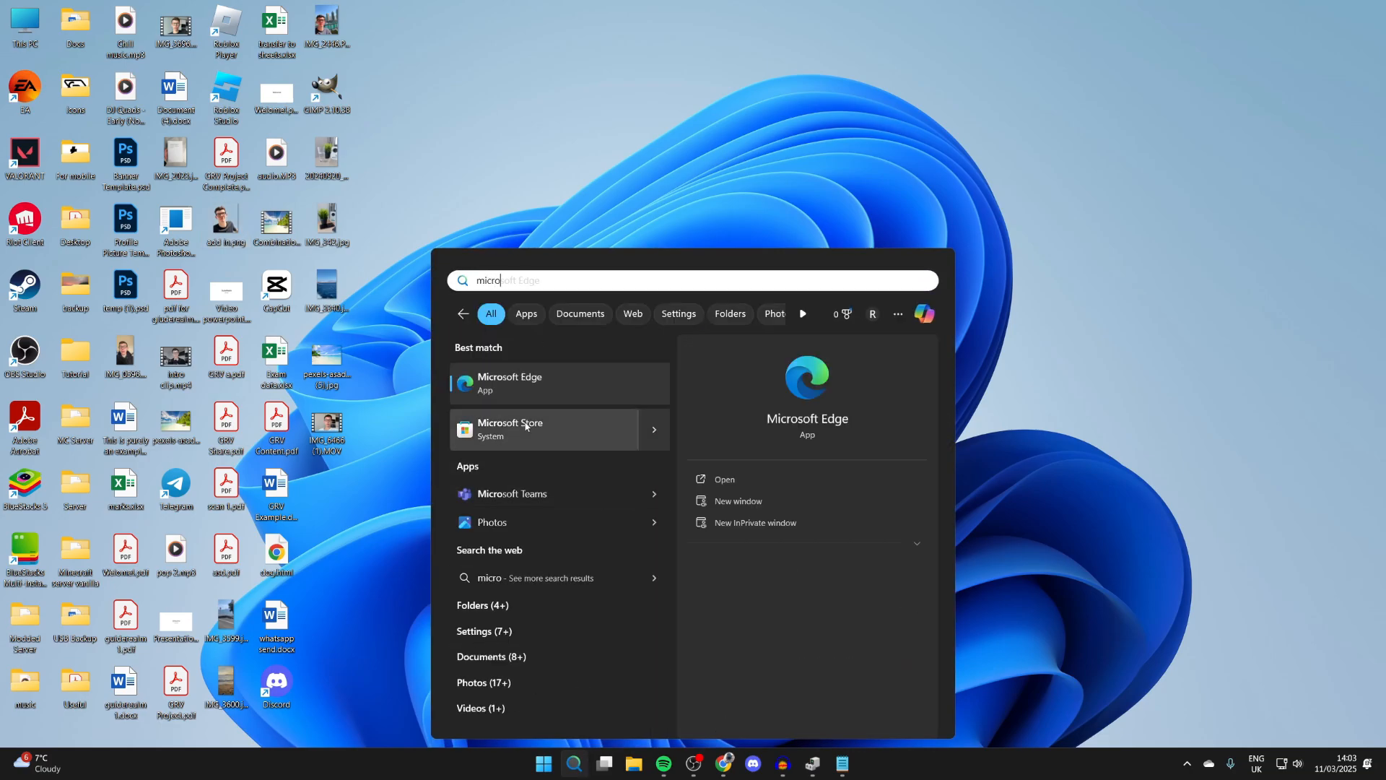
- Open Microsoft Store and search for 'minecraft' using the 'mine' suggestion
left_click(525, 429)
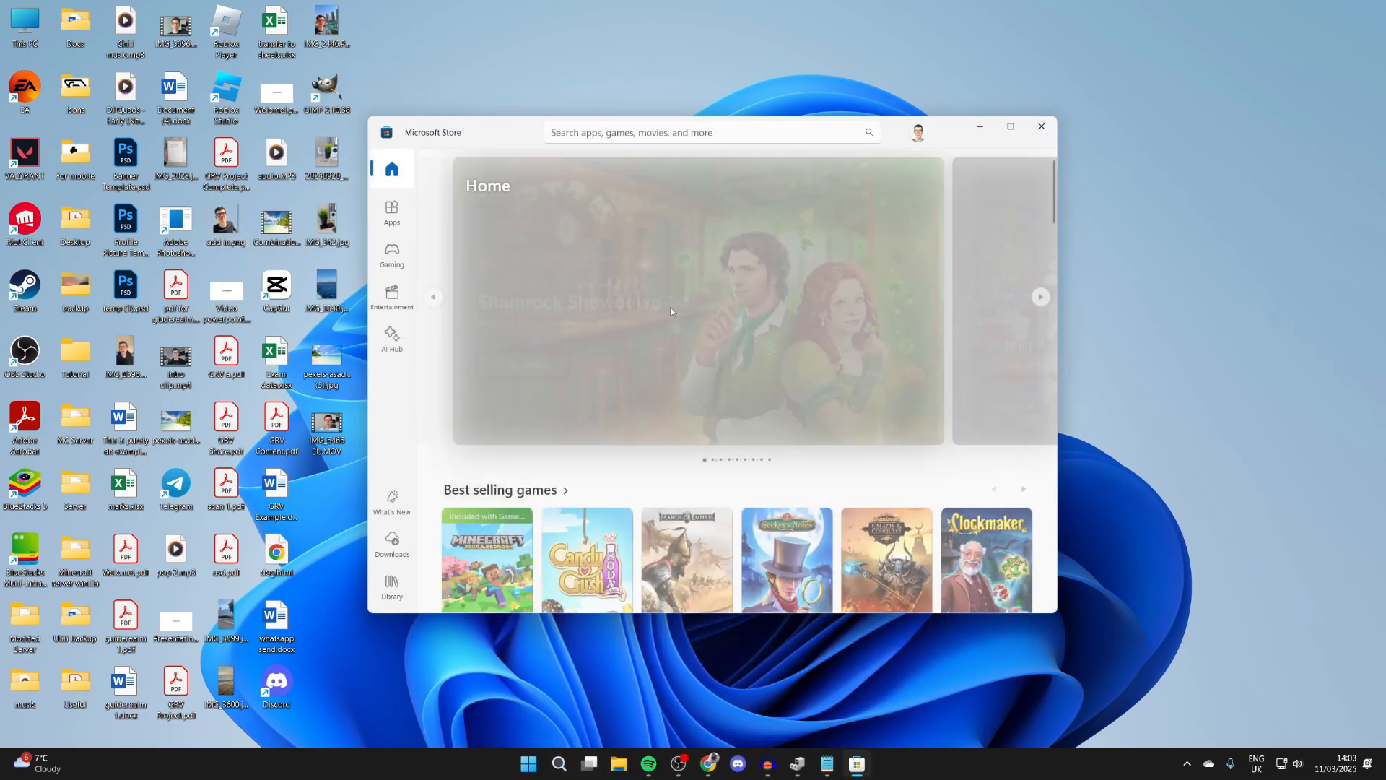
type("mine")
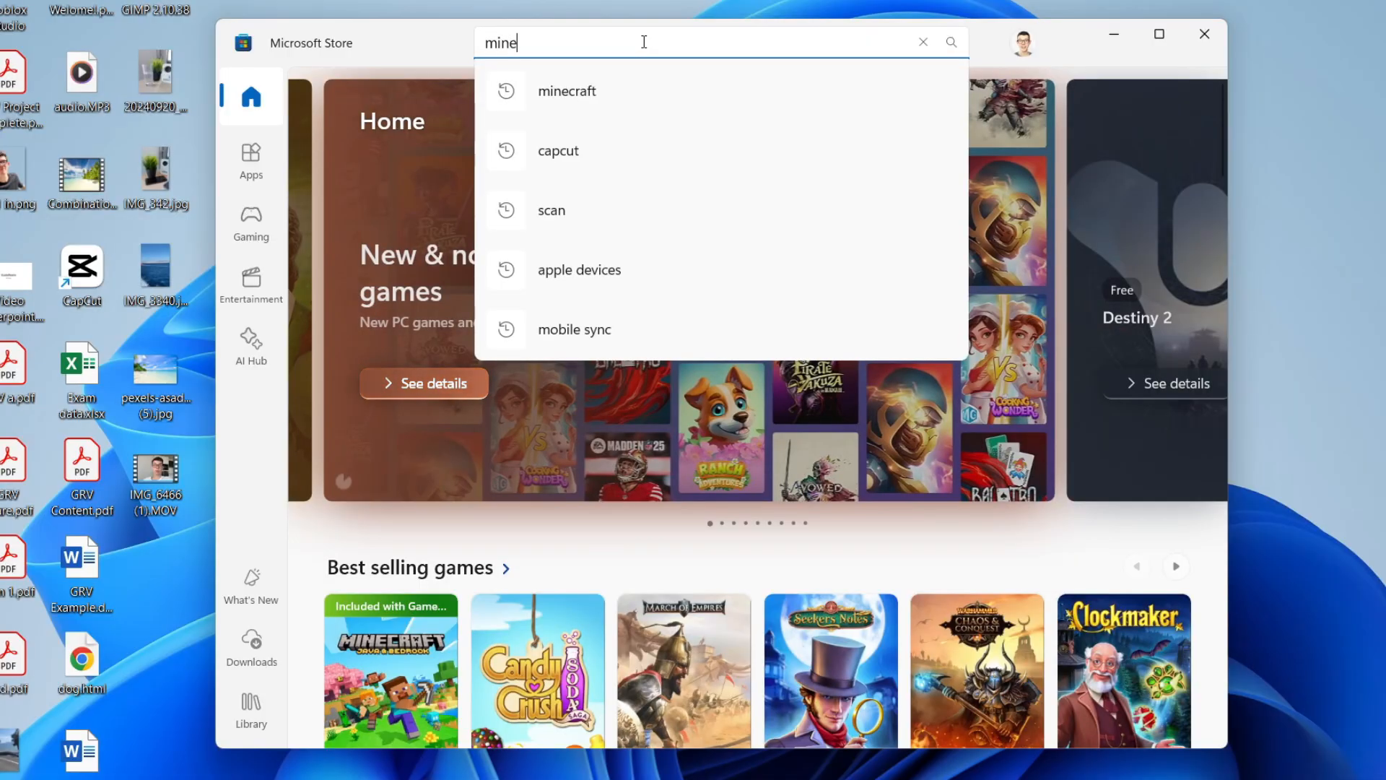
left_click(566, 90)
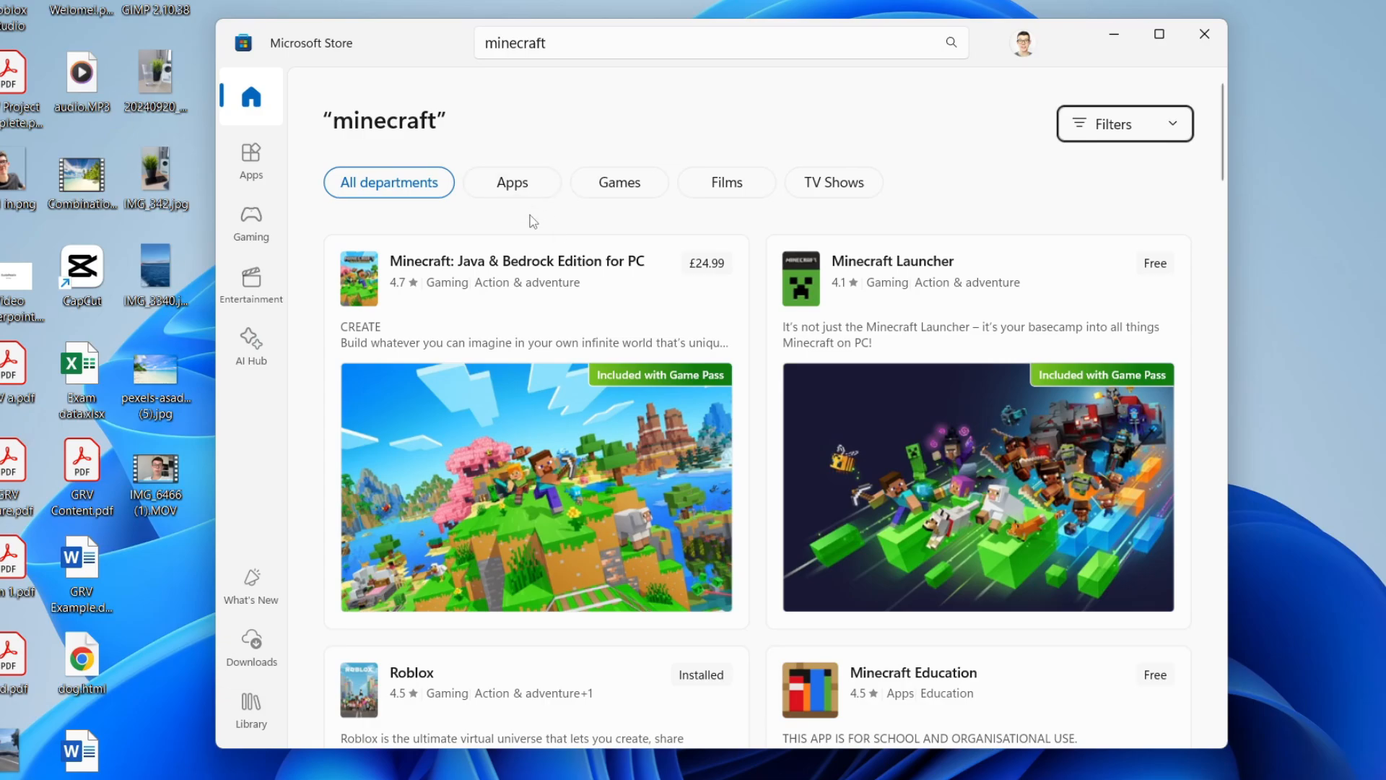
- Get the free Minecraft Launcher and open it after installation completes
left_click(516, 261)
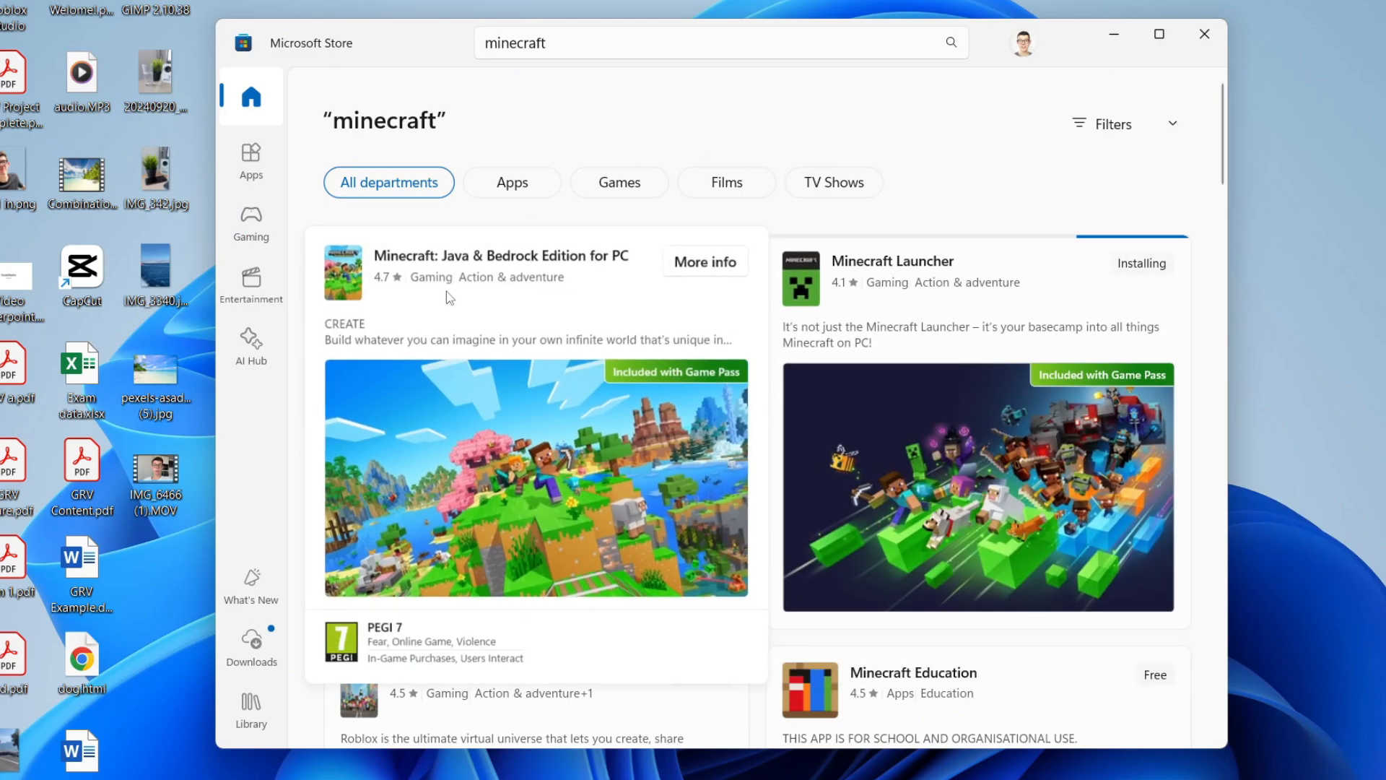
left_click(892, 261)
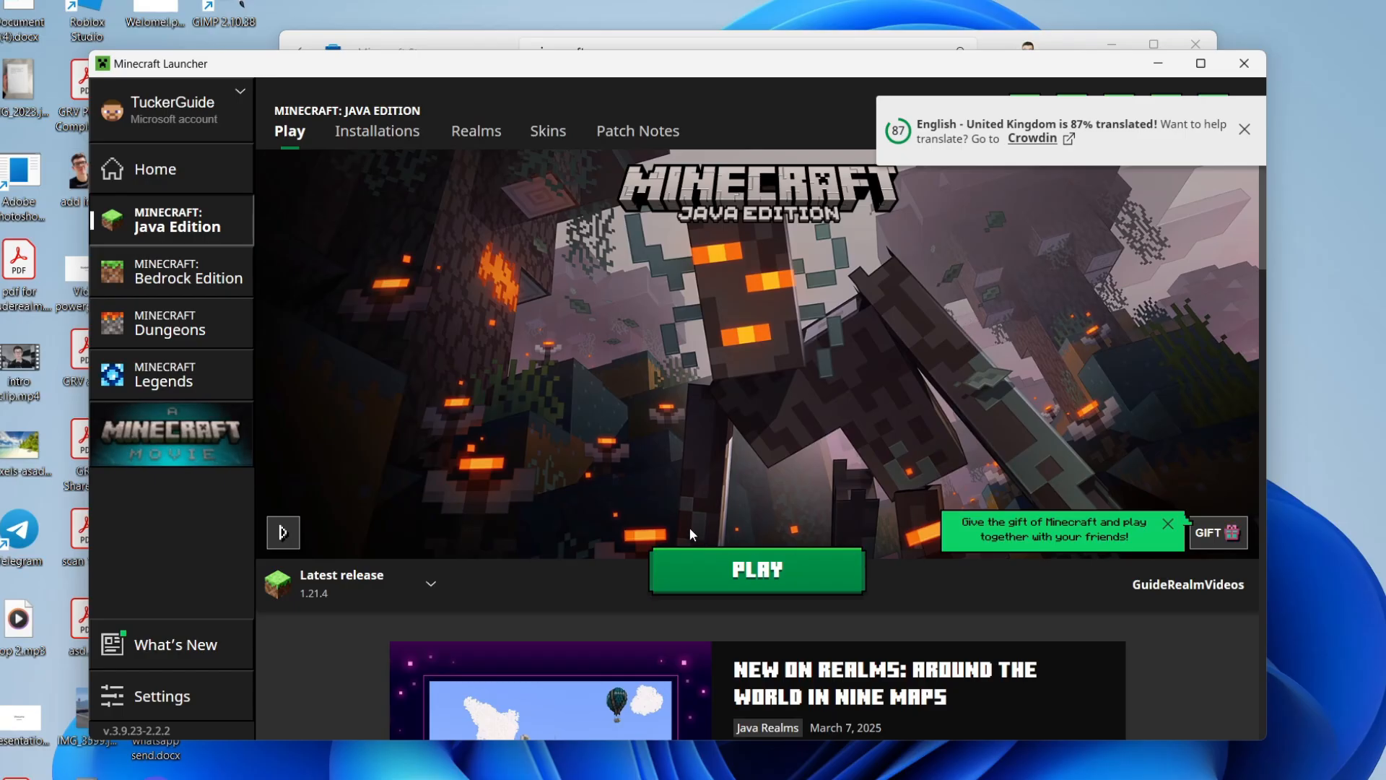
mouse_move(821, 356)
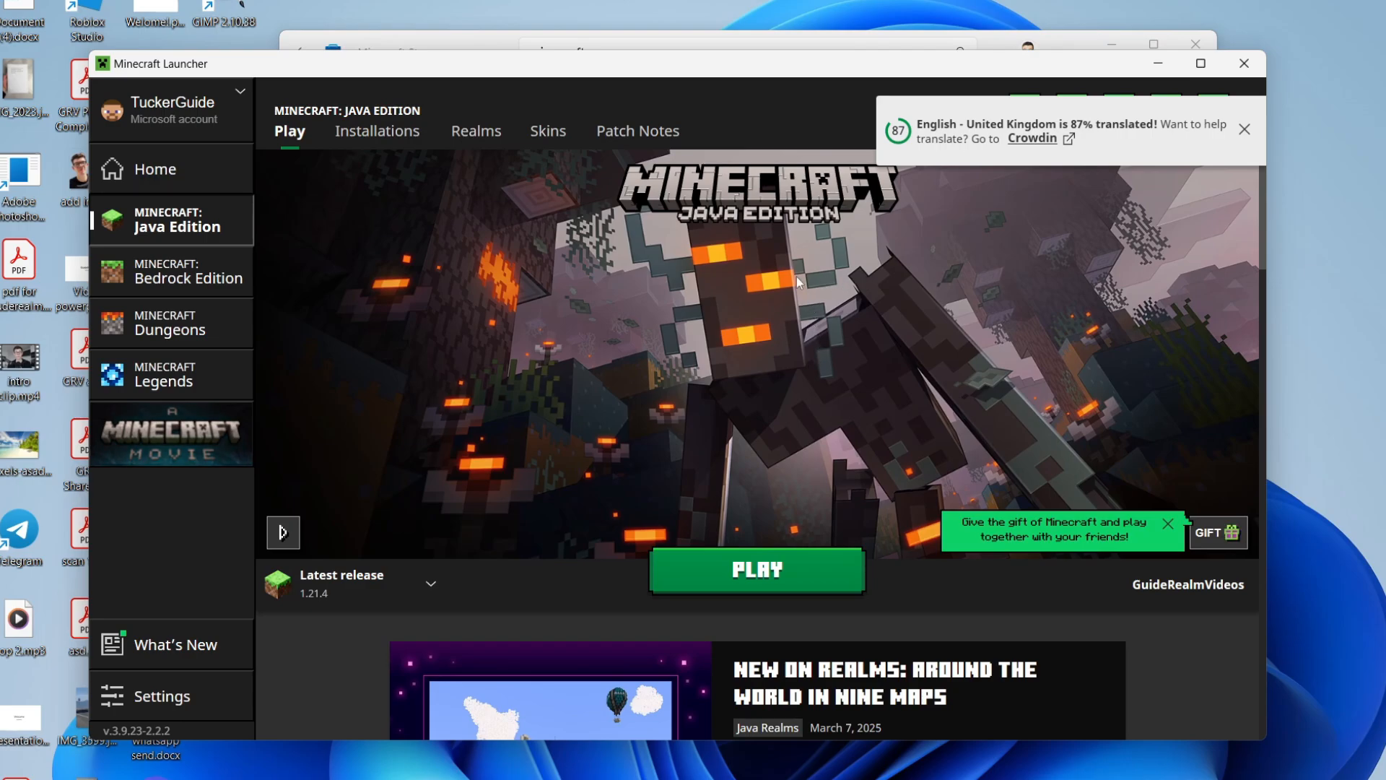
mouse_move(807, 507)
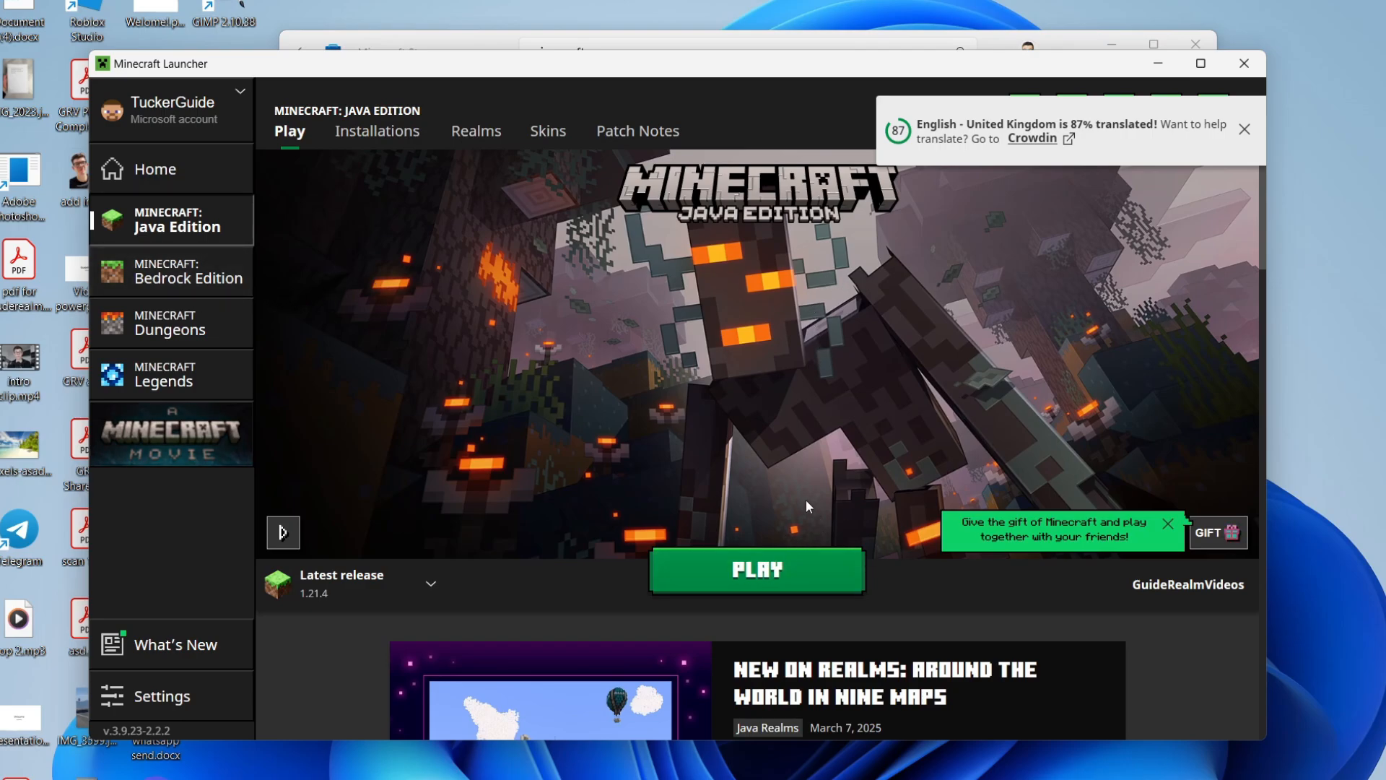
- Install Bedrock Edition from its launcher page and press Play to reach the Mojang splash
left_click(189, 278)
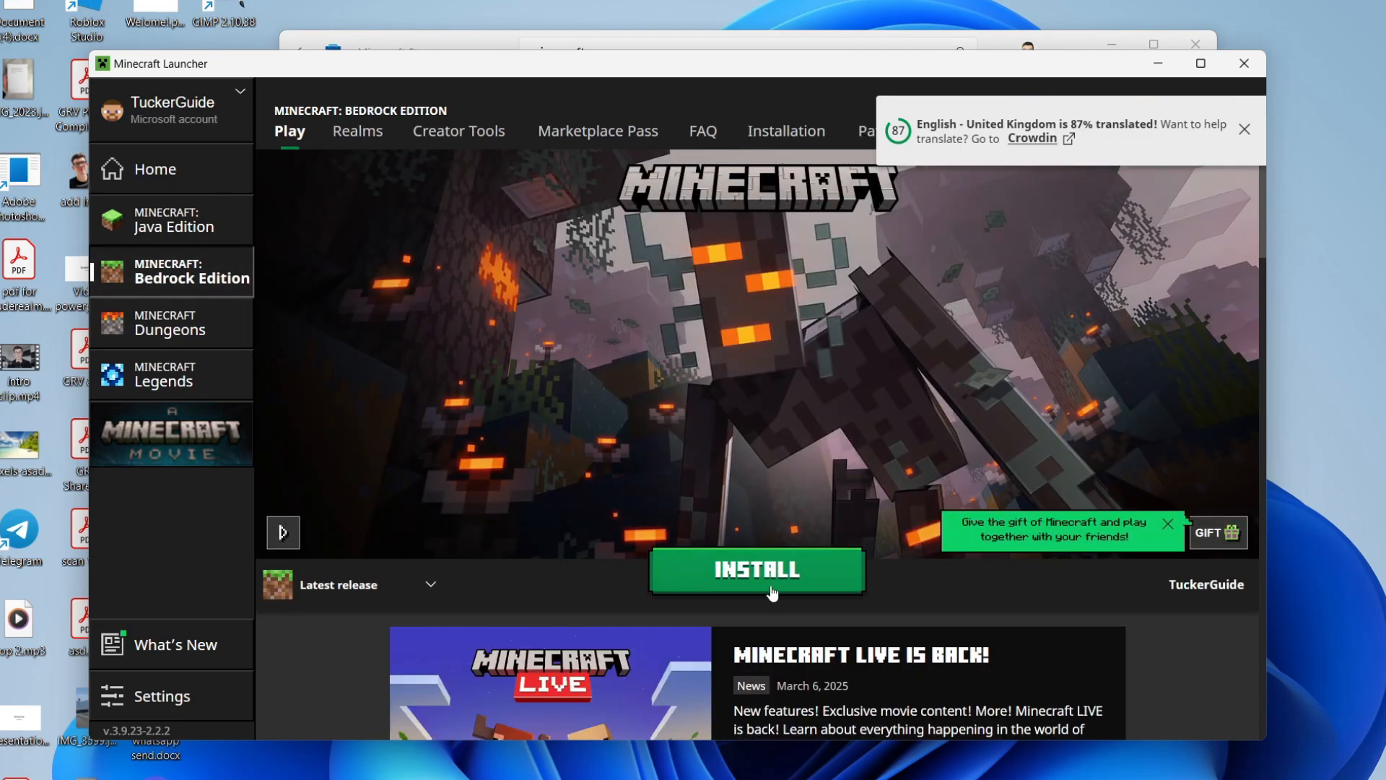
left_click(757, 570)
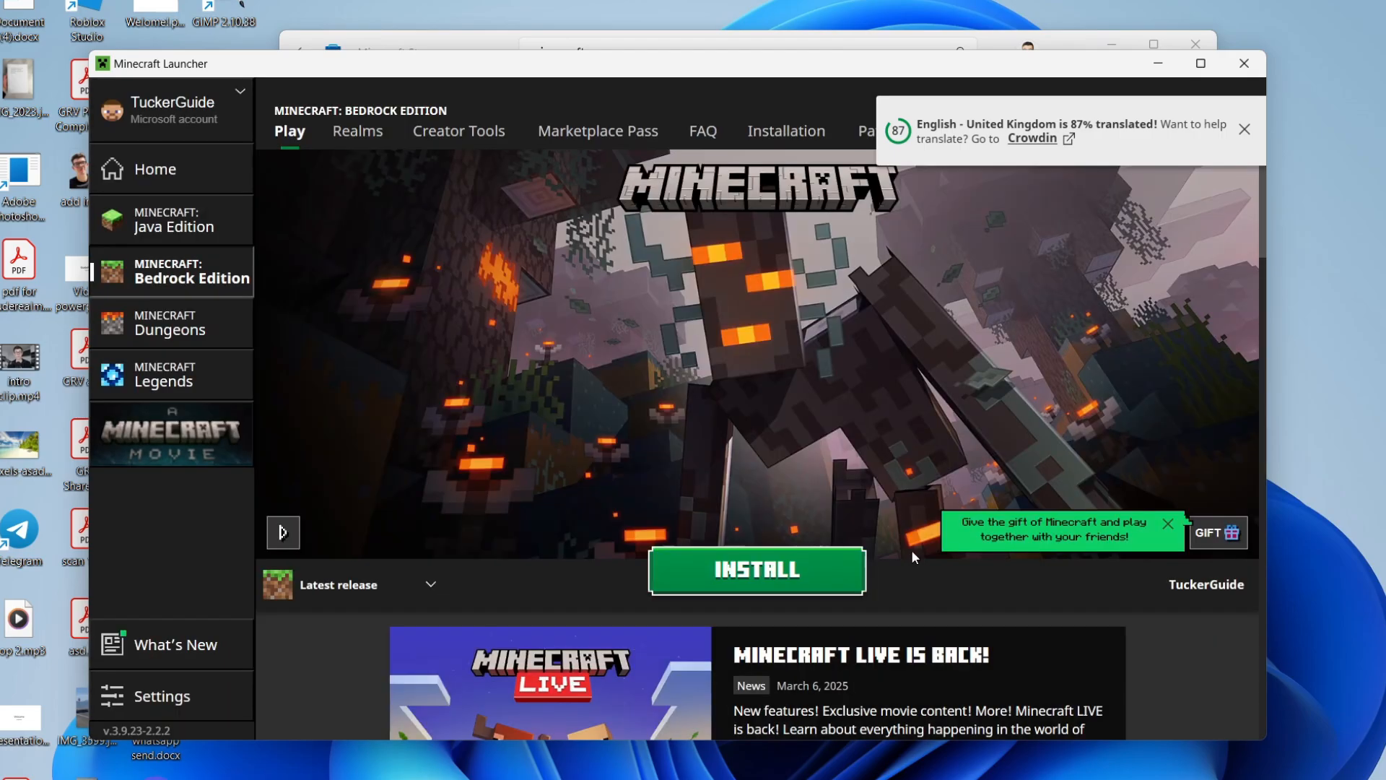
left_click(756, 571)
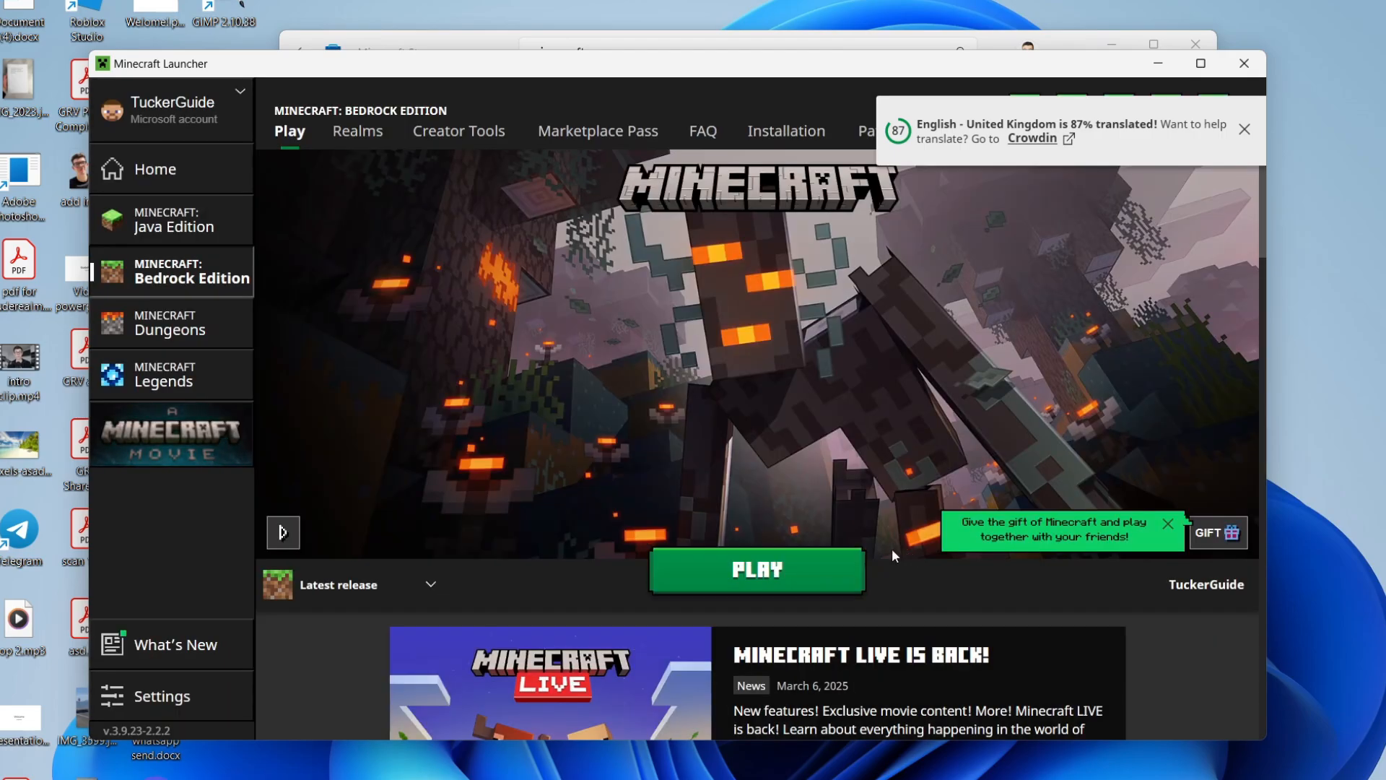
left_click(758, 569)
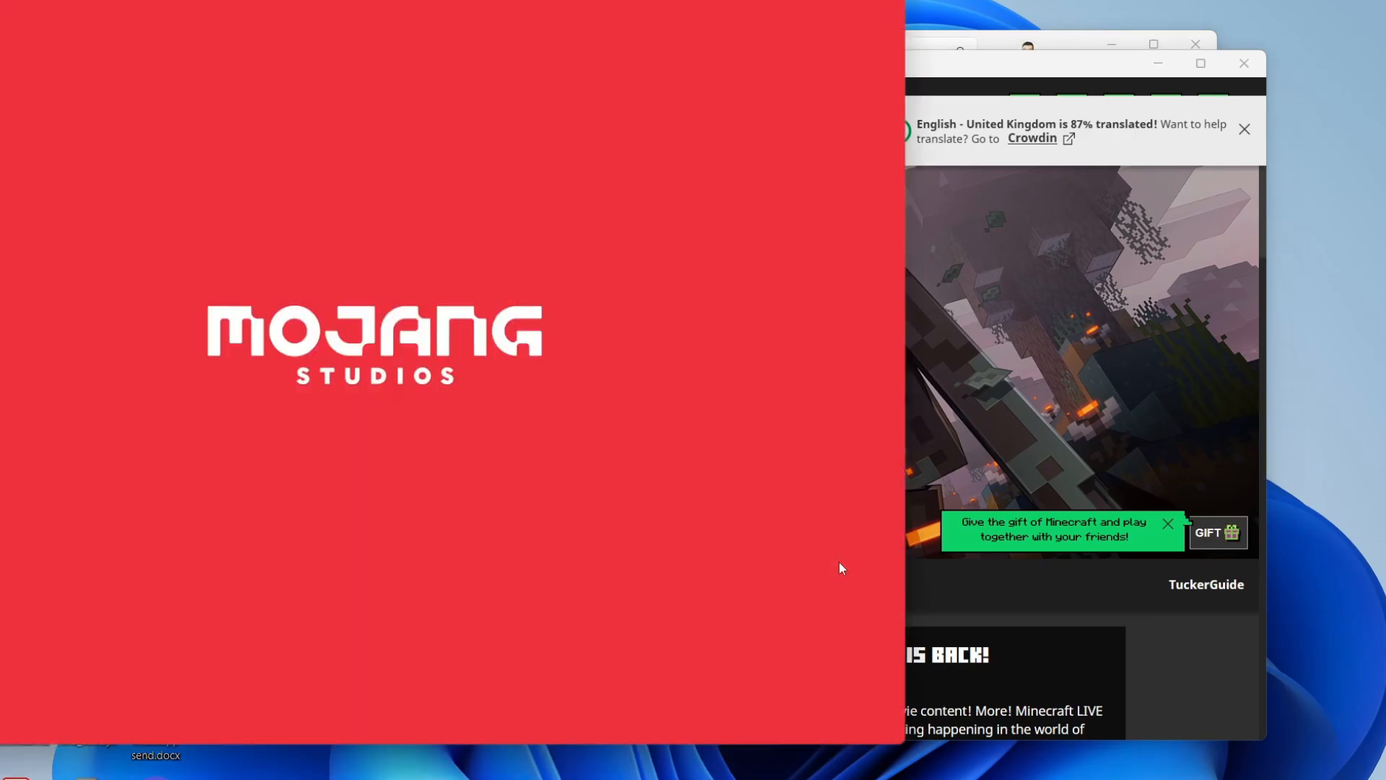